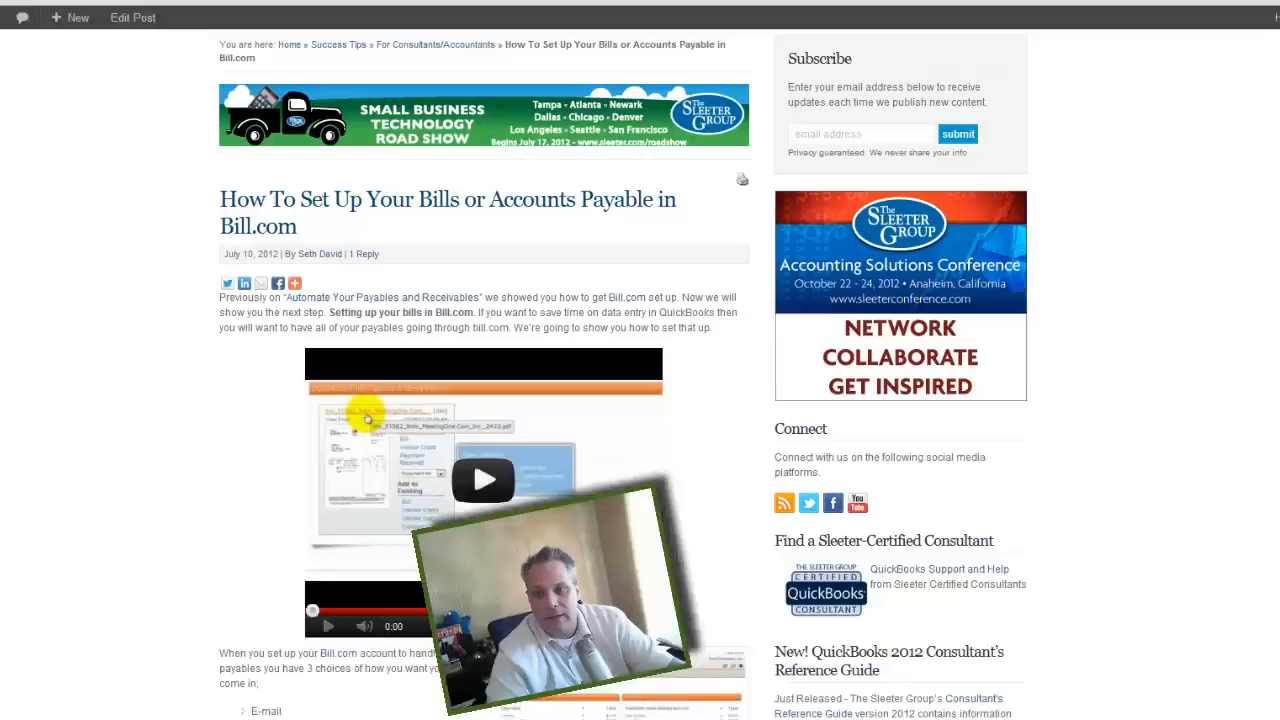
Scroll through the Sleeter Group article on setting up bills in Bill.com
scroll("down", 3)
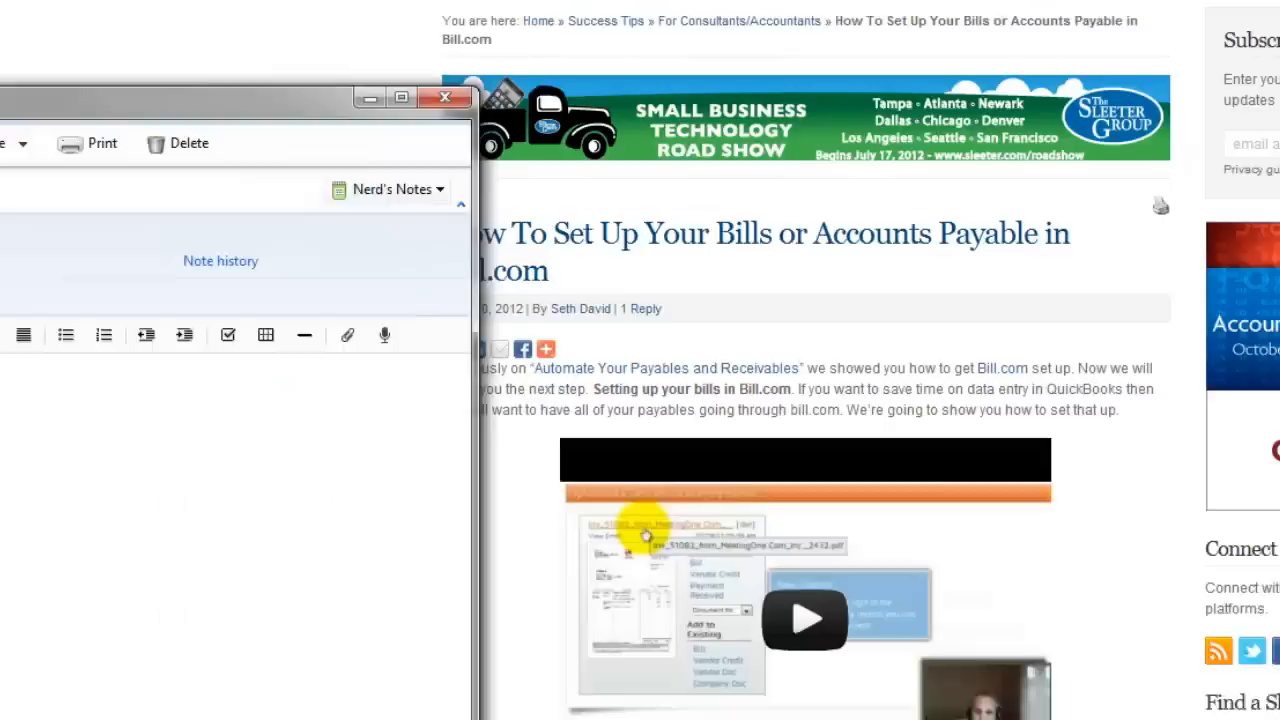
left_click(444, 97)
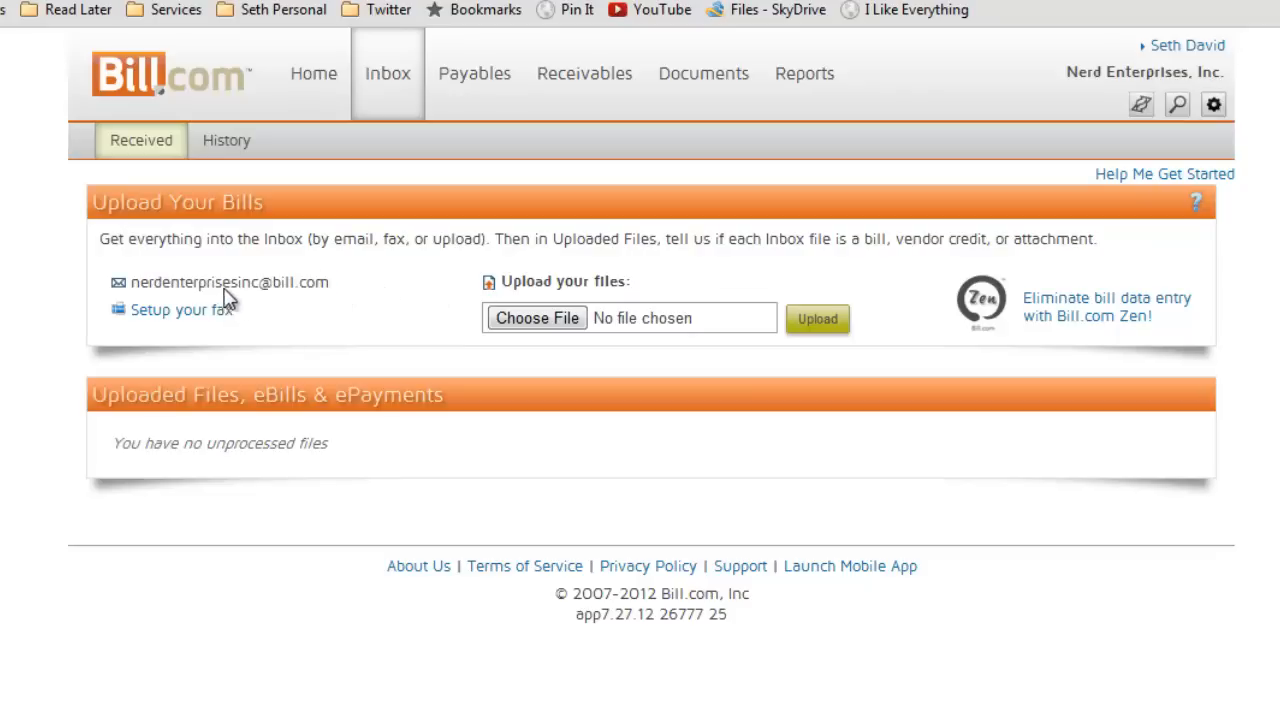
mouse_move(230, 300)
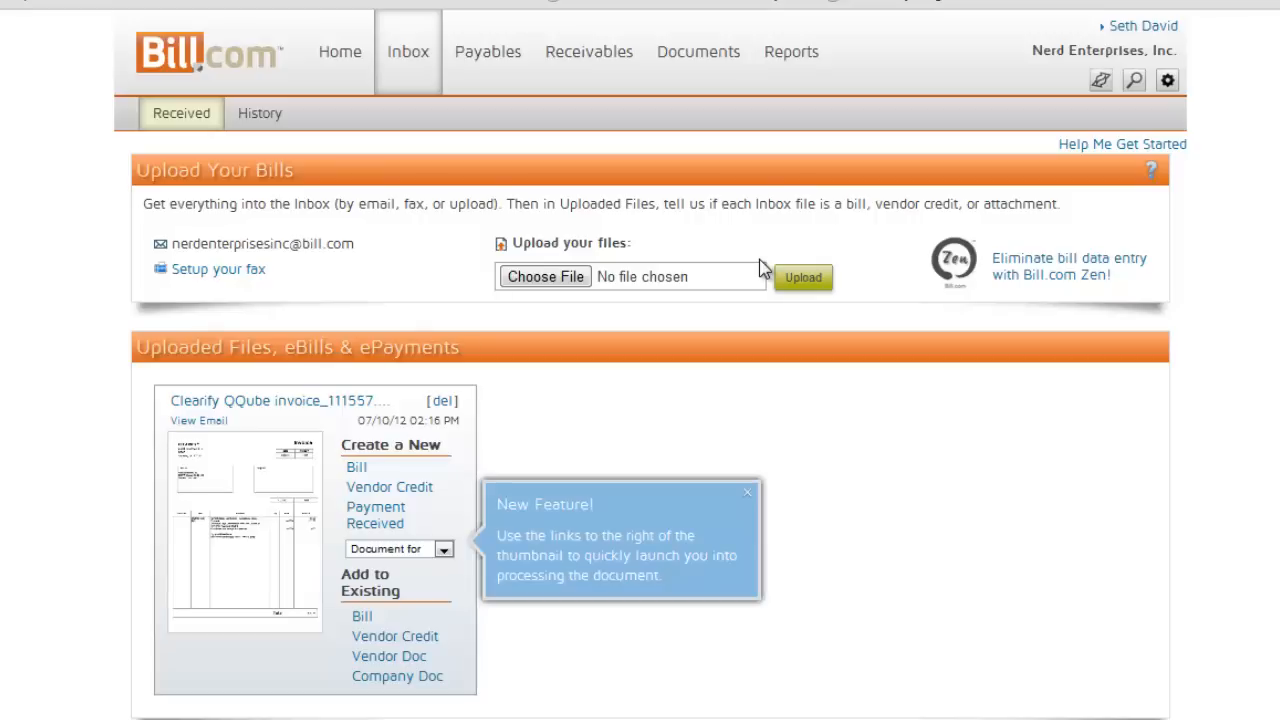
mouse_move(470, 285)
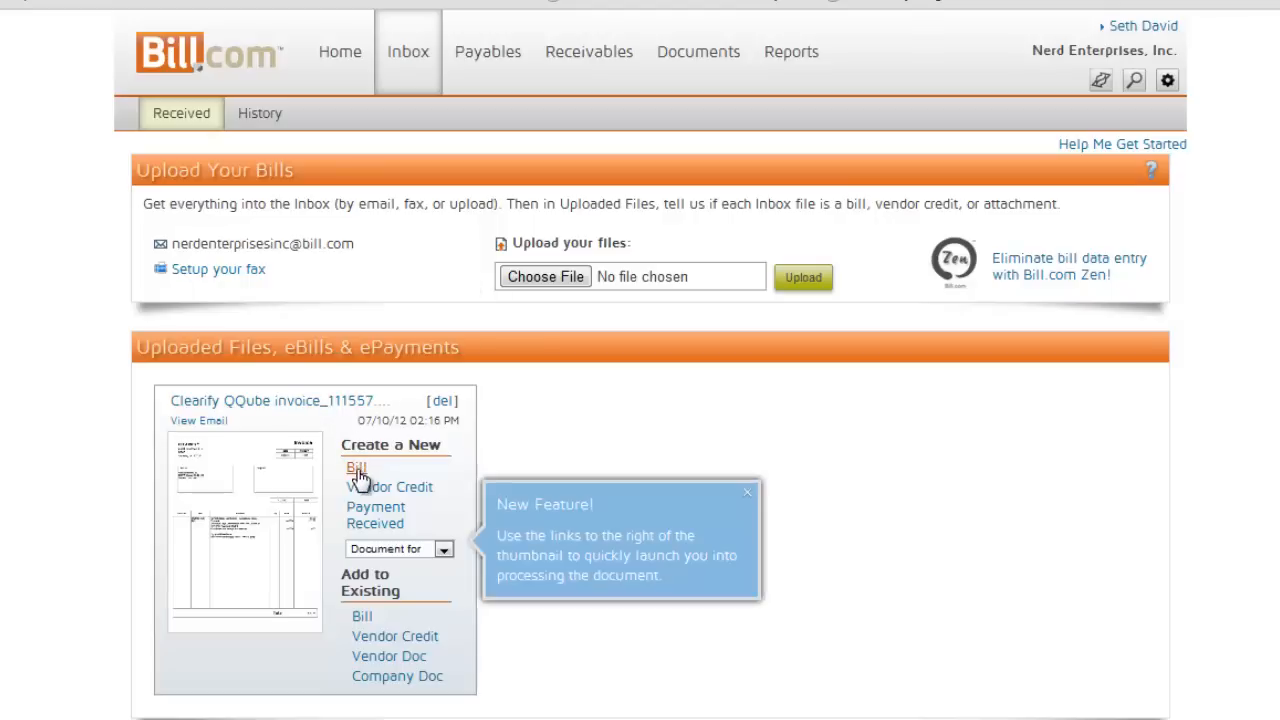
mouse_move(345, 443)
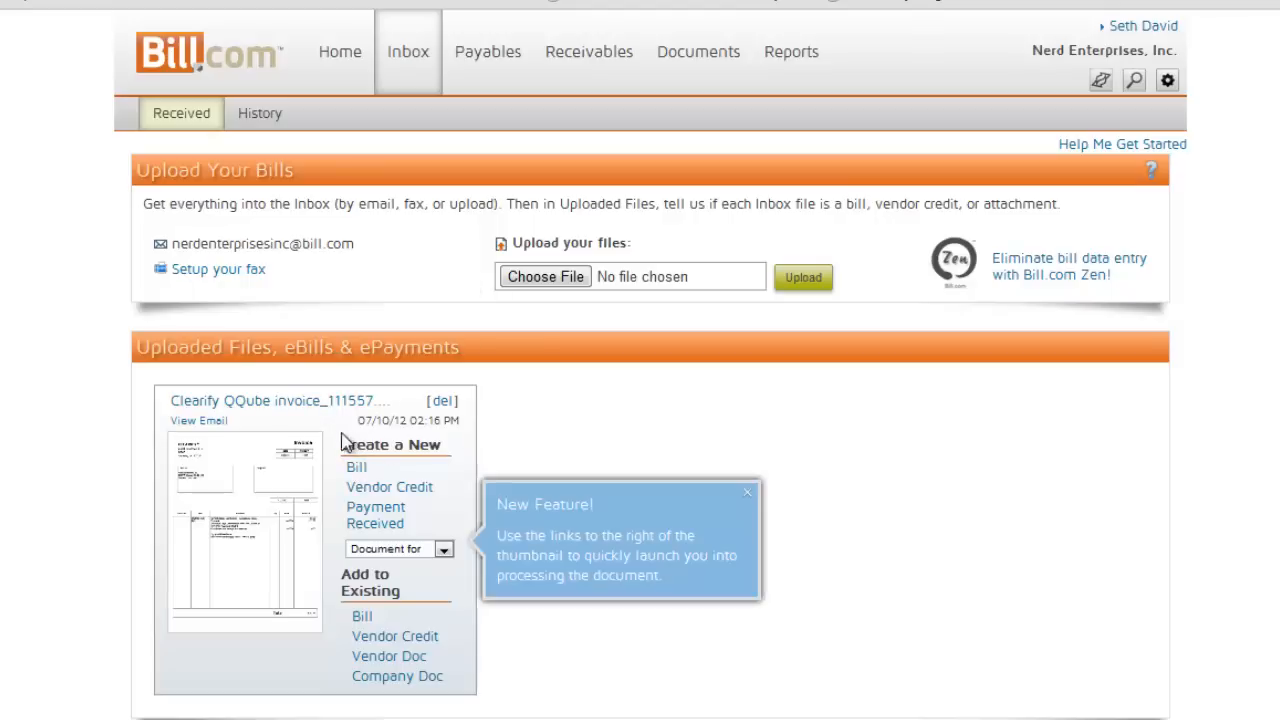
mouse_move(356, 467)
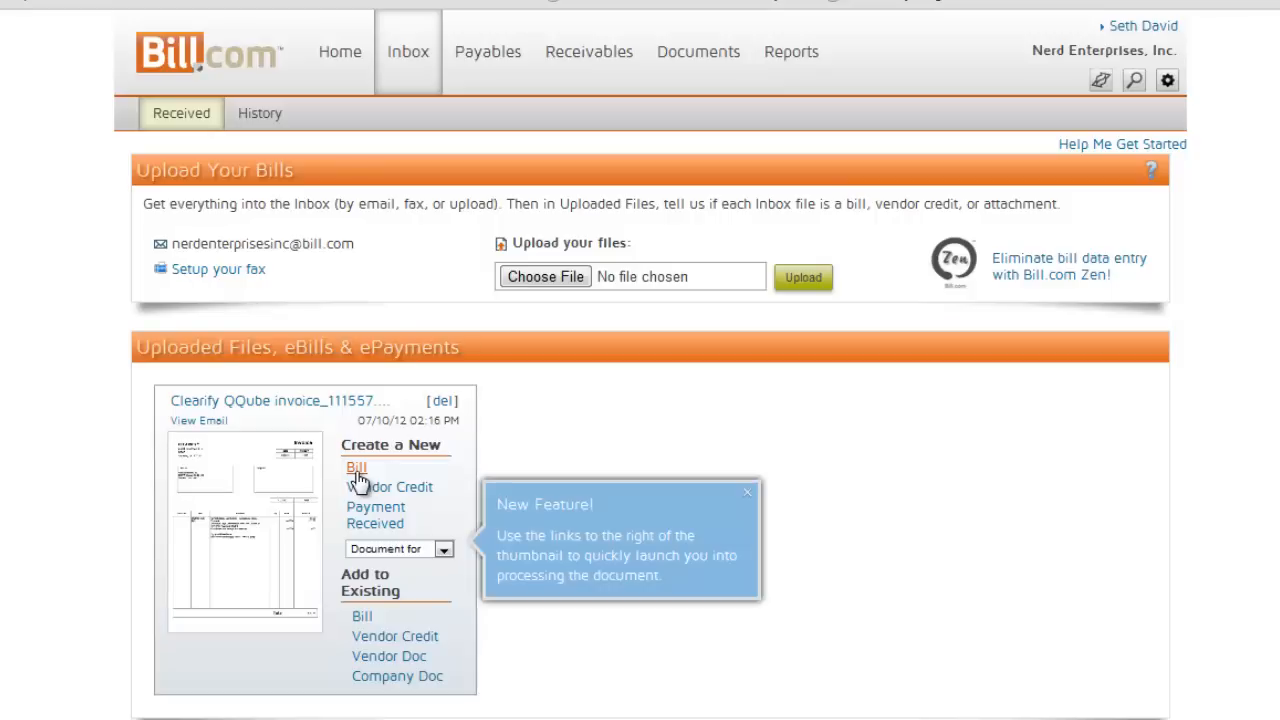
mouse_move(358, 480)
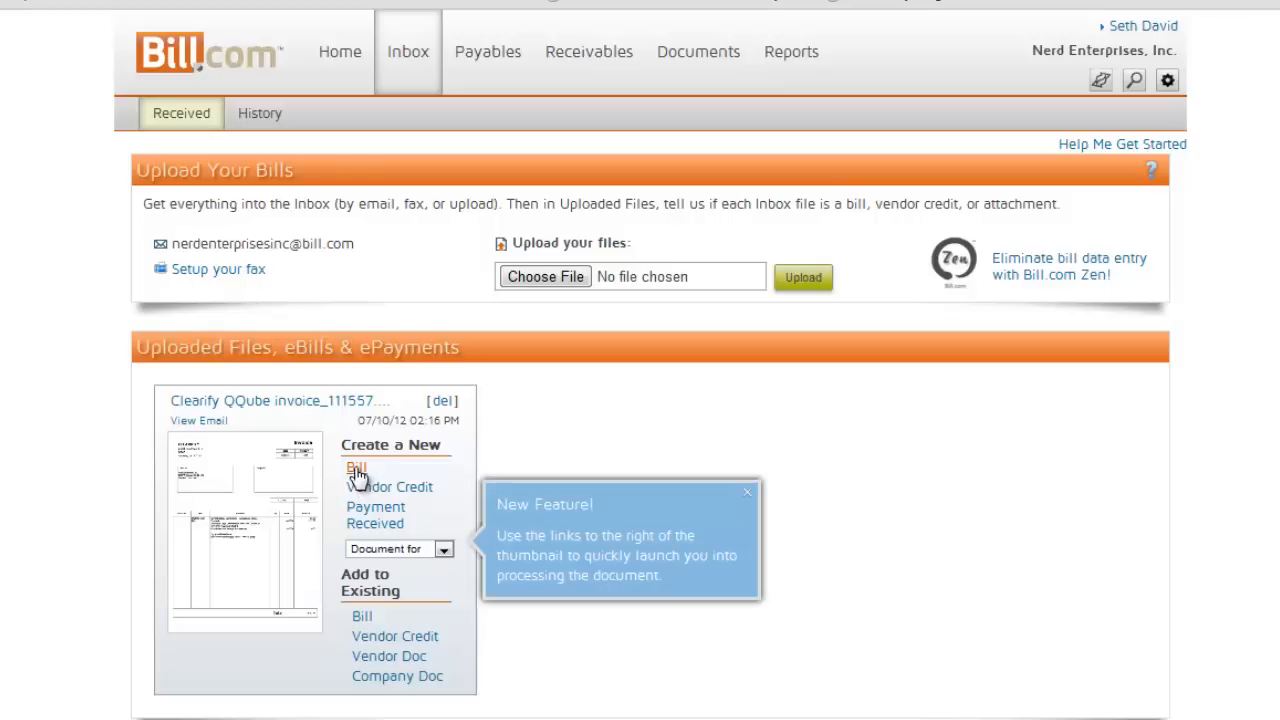
Start a new bill from the Clearify QQube invoice in the inbox
left_click(356, 469)
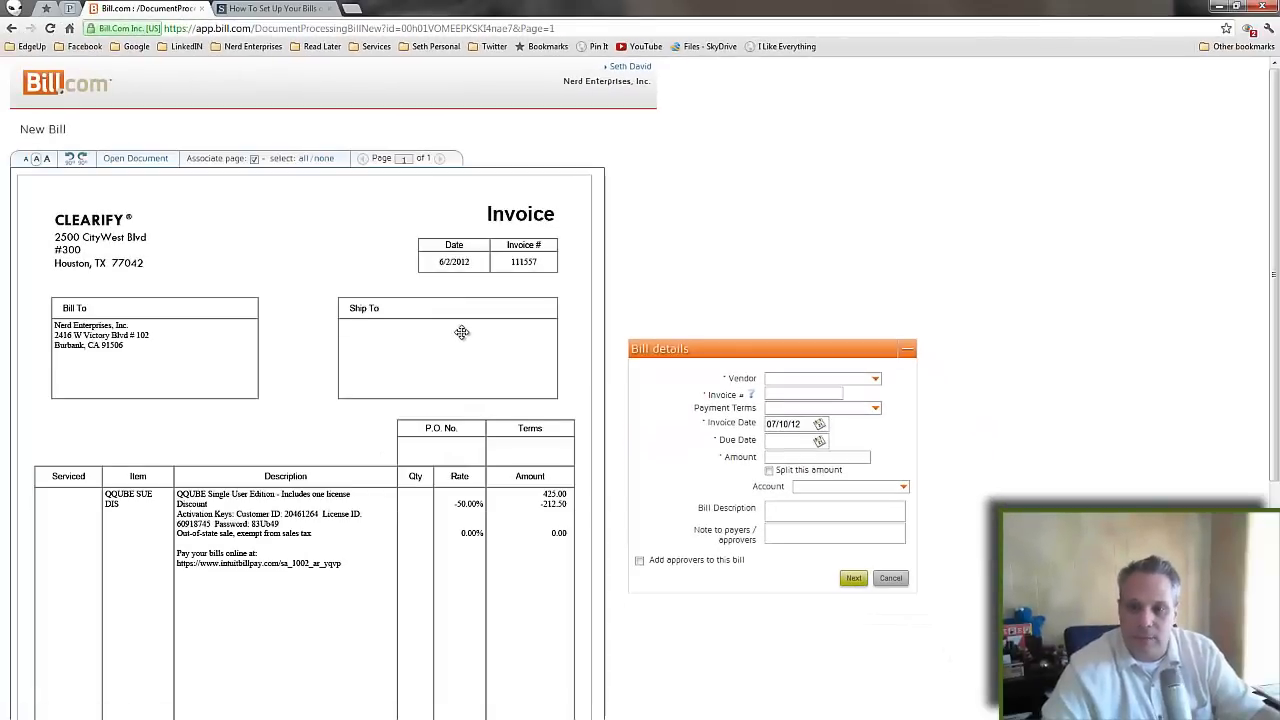
mouse_move(999, 306)
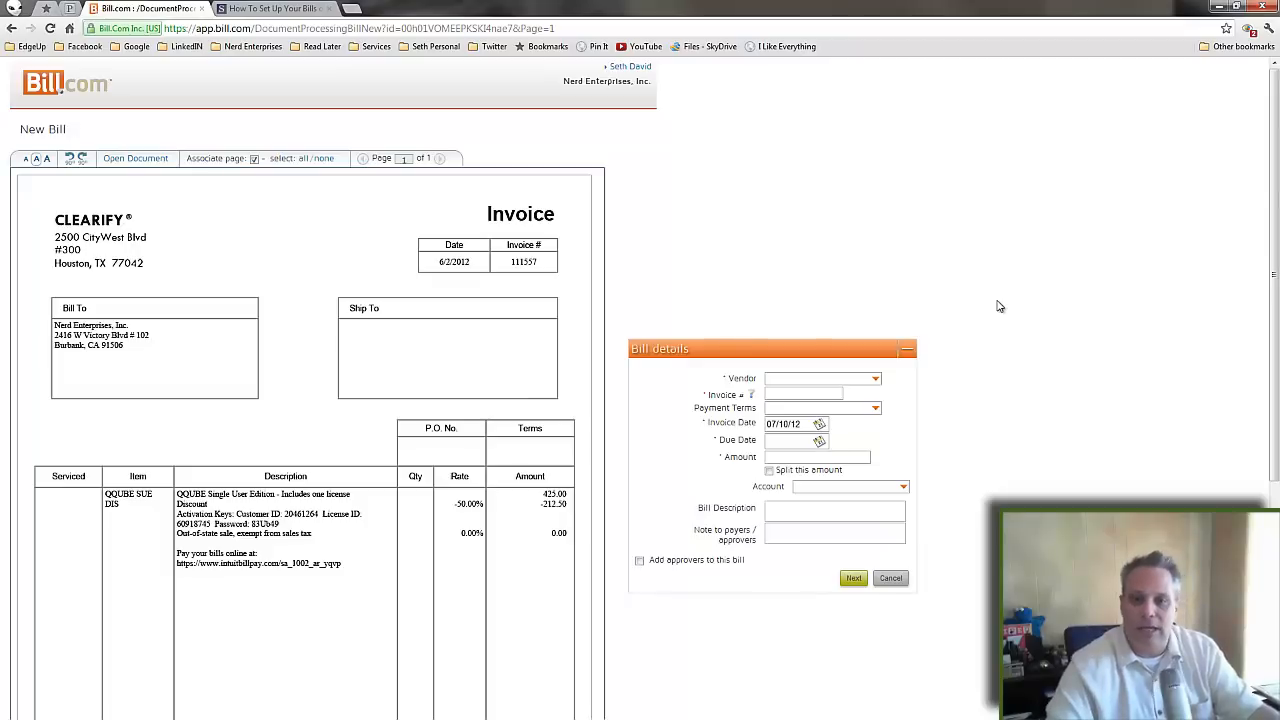
Add a new vendor from the bill's Vendor field, opening the Quick Add form
scroll("down", 3)
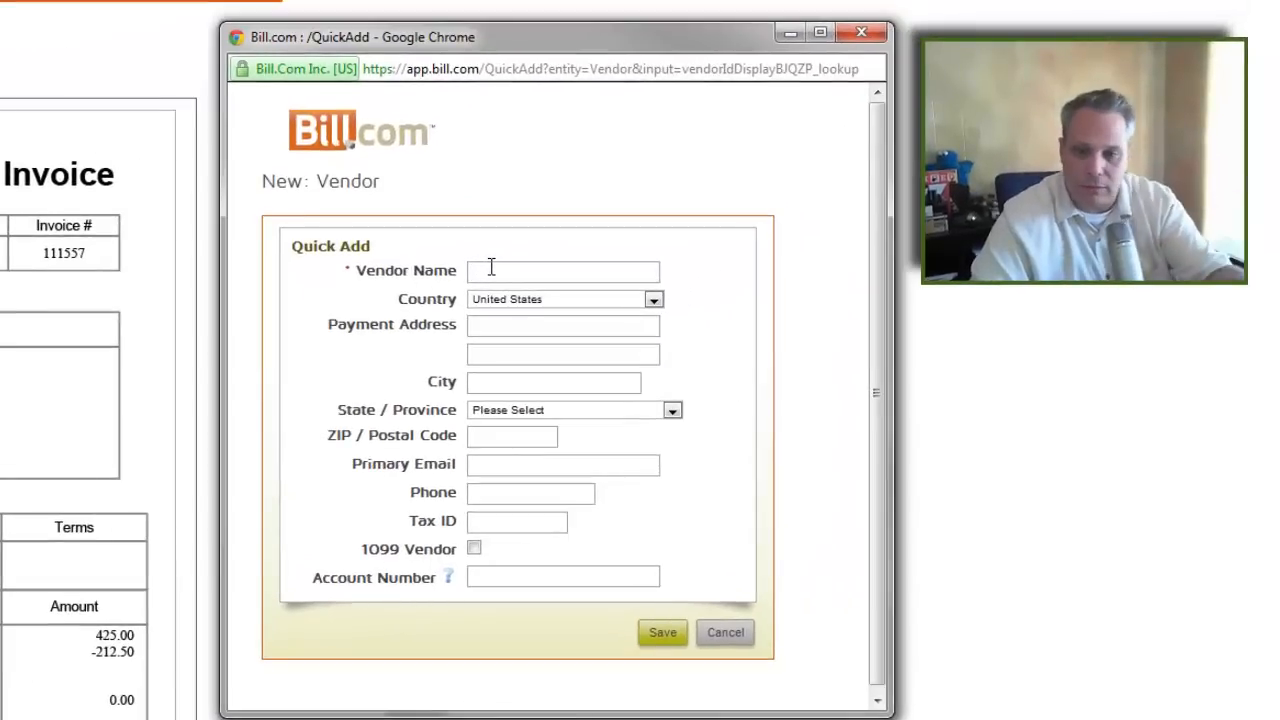
left_click(563, 271)
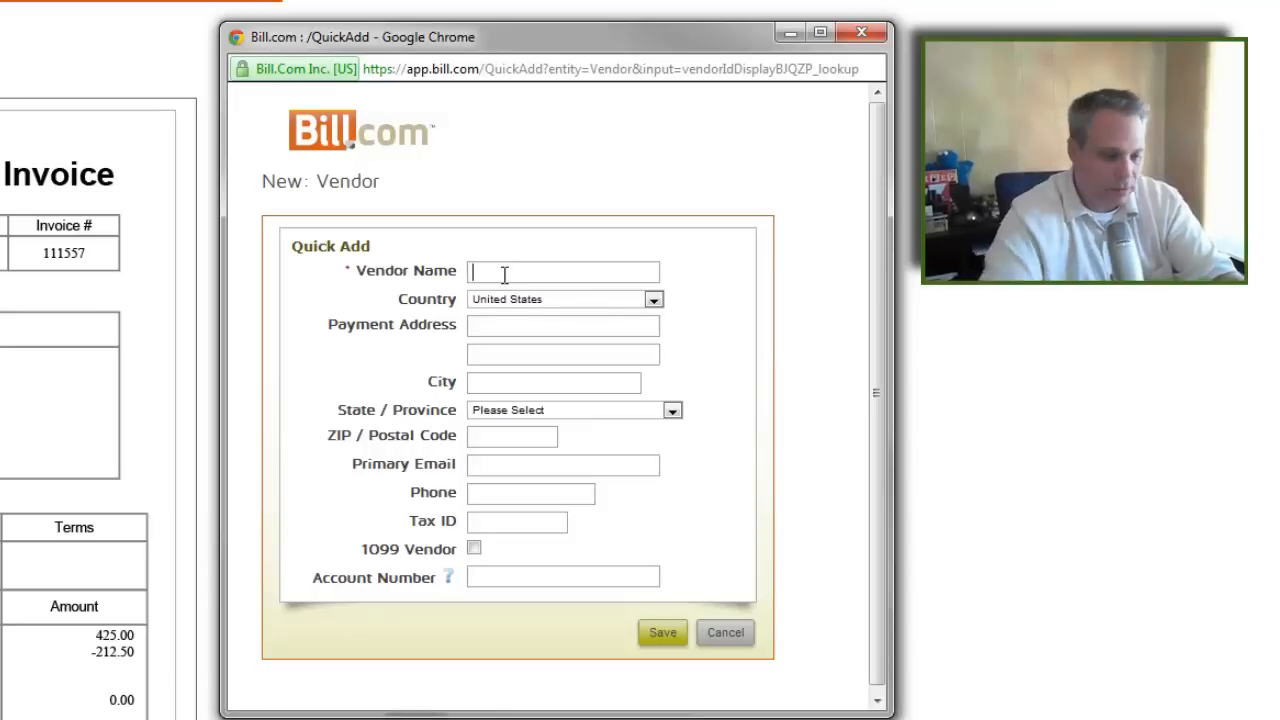
Enter vendor name Clearify, street number 2500 and city Houston
type("Clear")
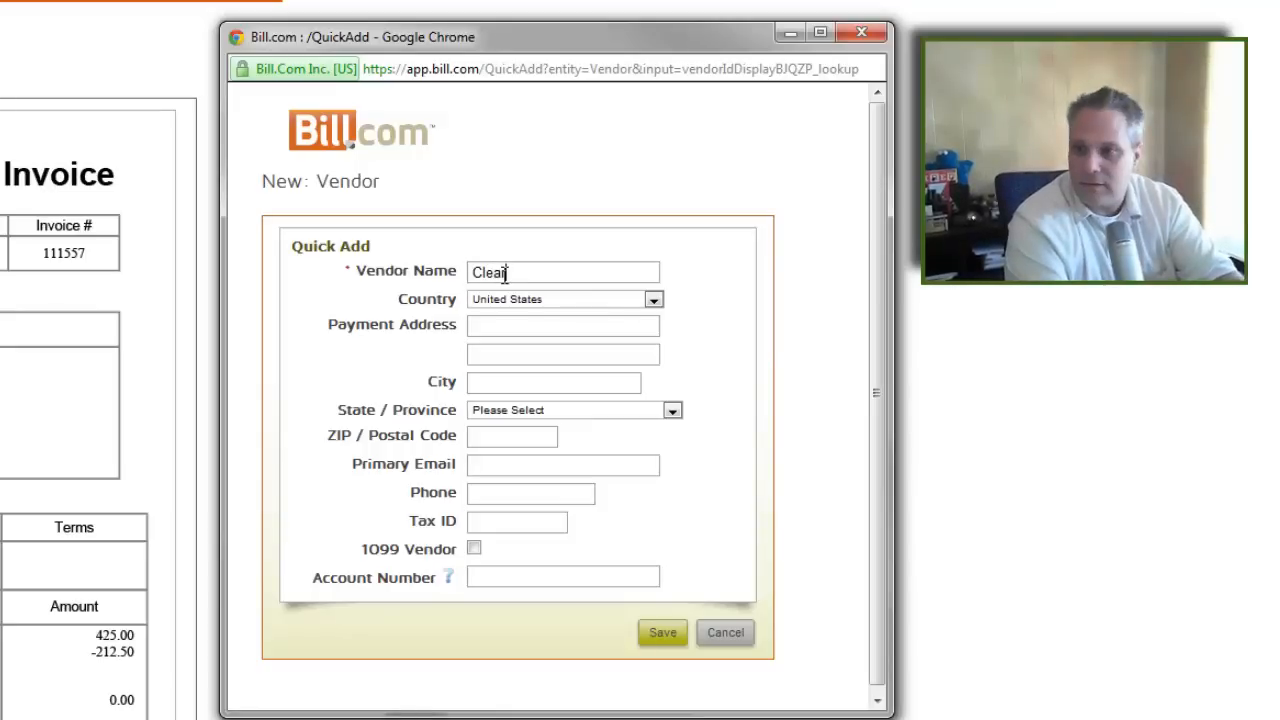
type("ify")
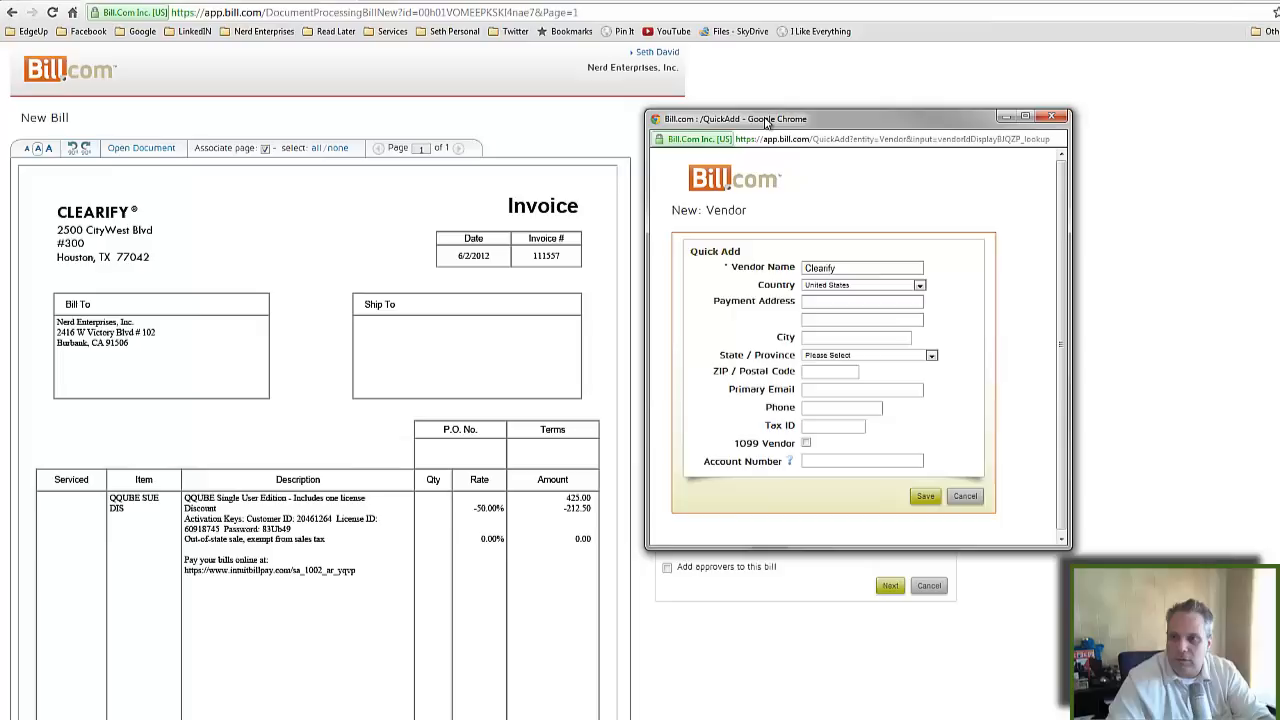
type("2500 City West Blvd")
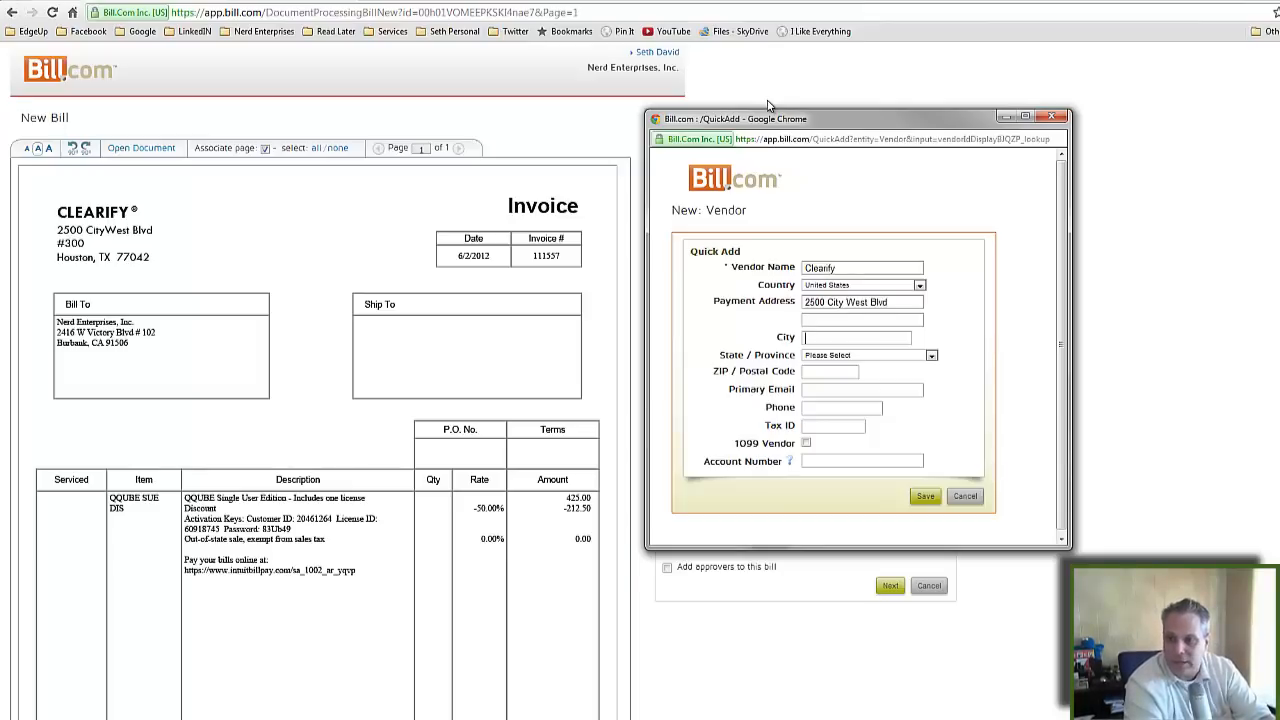
type("Houston, Tx")
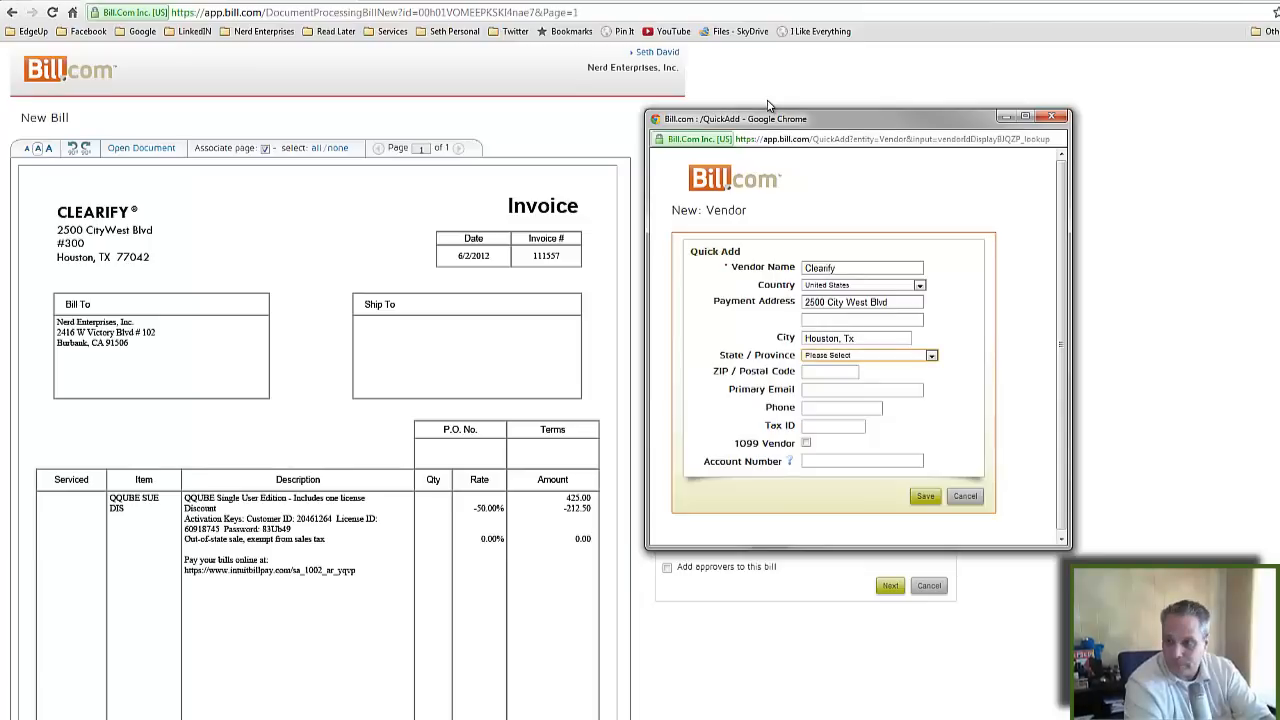
mouse_move(945, 355)
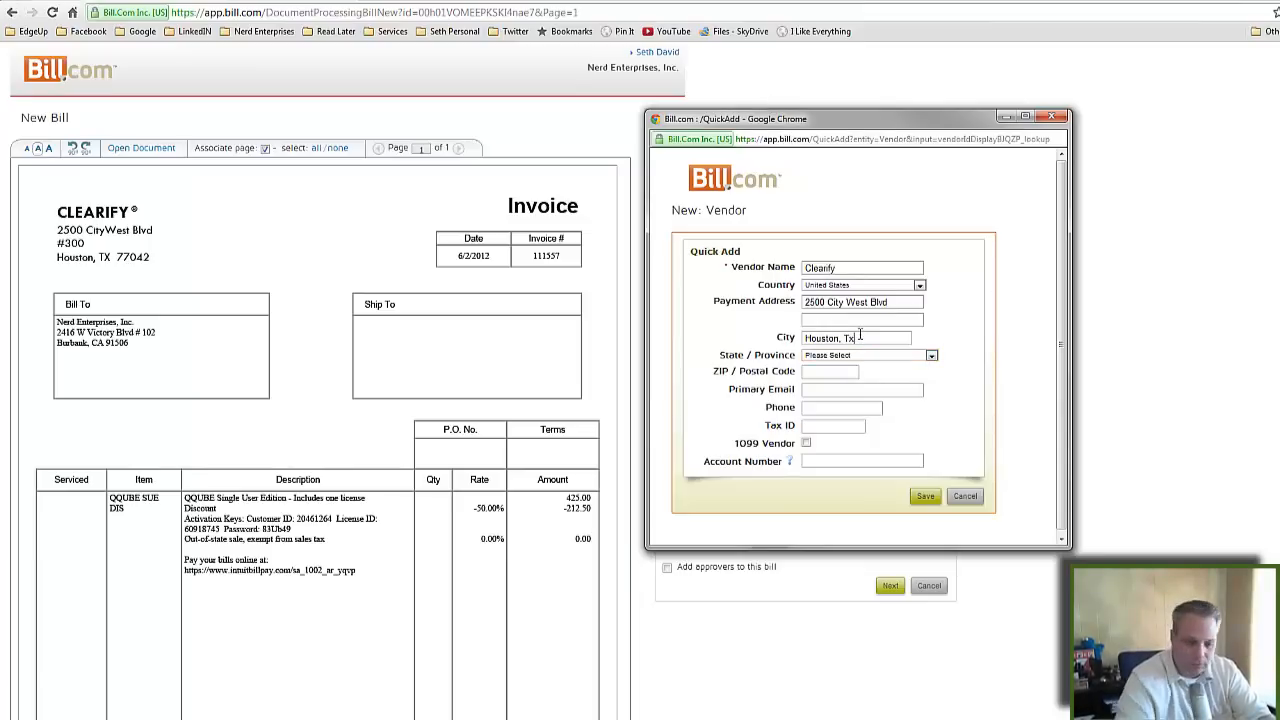
Add ZIP 77042 and save Clearify as a vendor
left_click(868, 355)
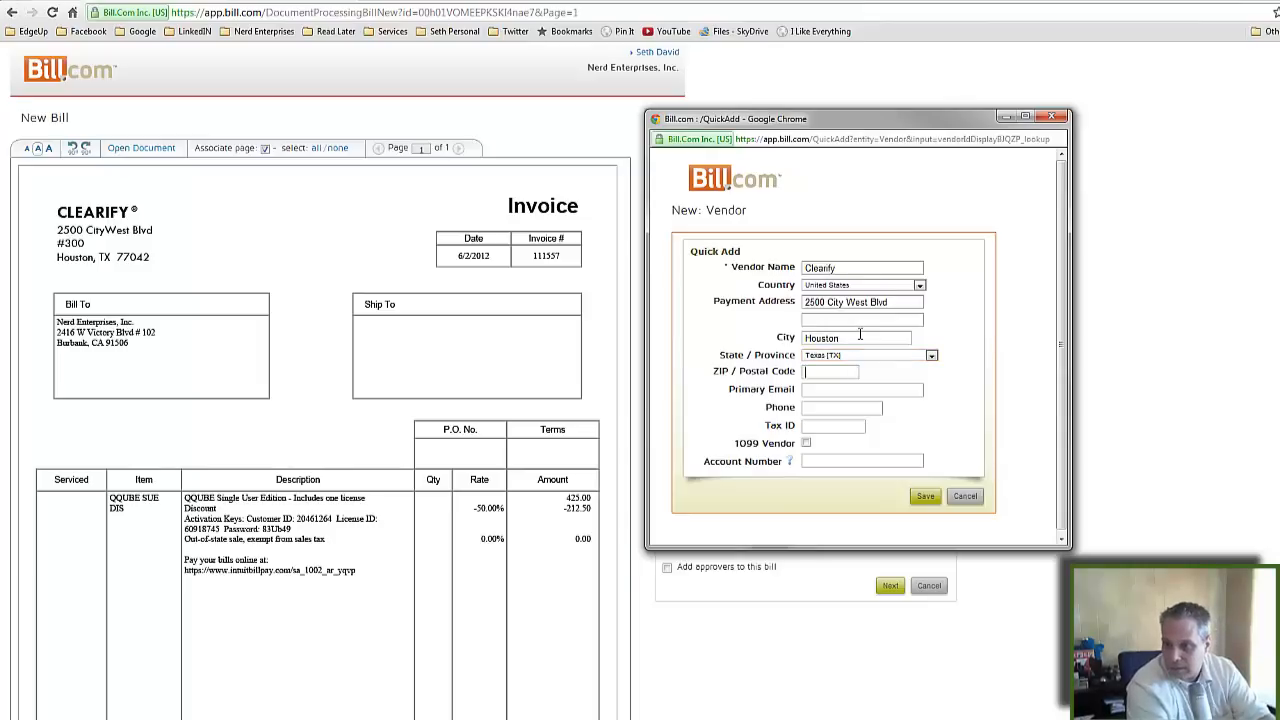
type("77042")
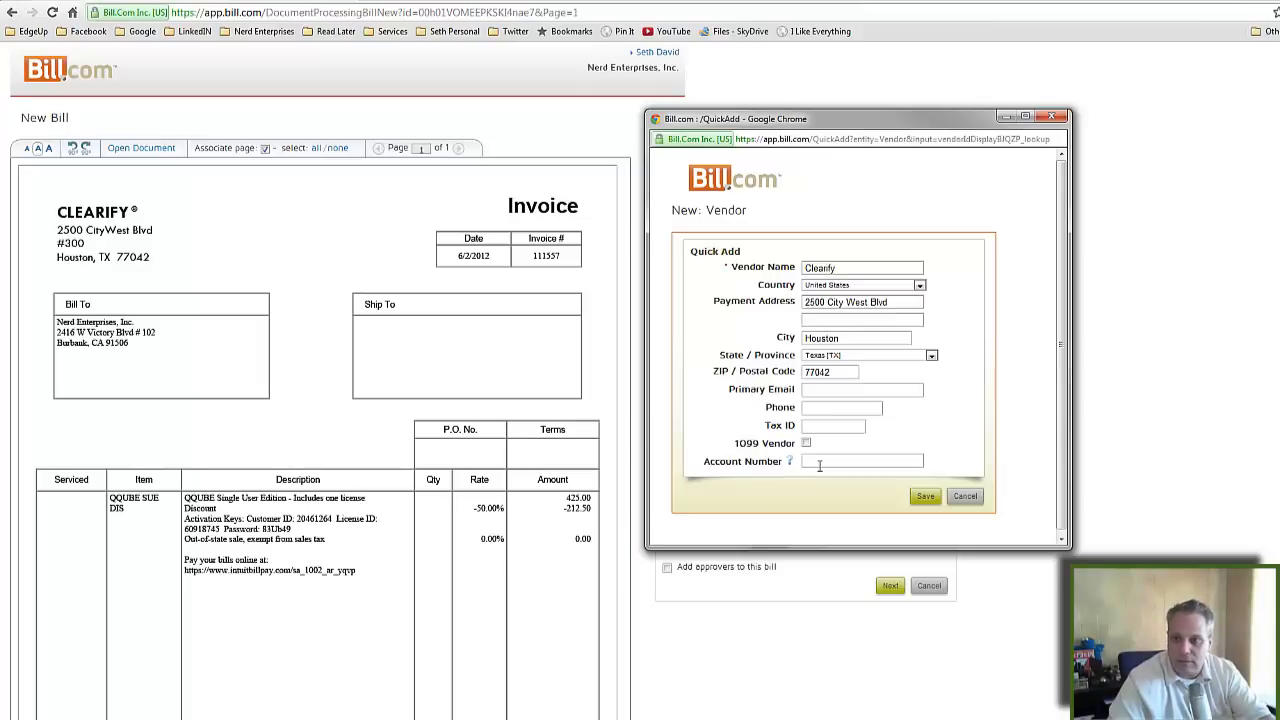
left_click(924, 496)
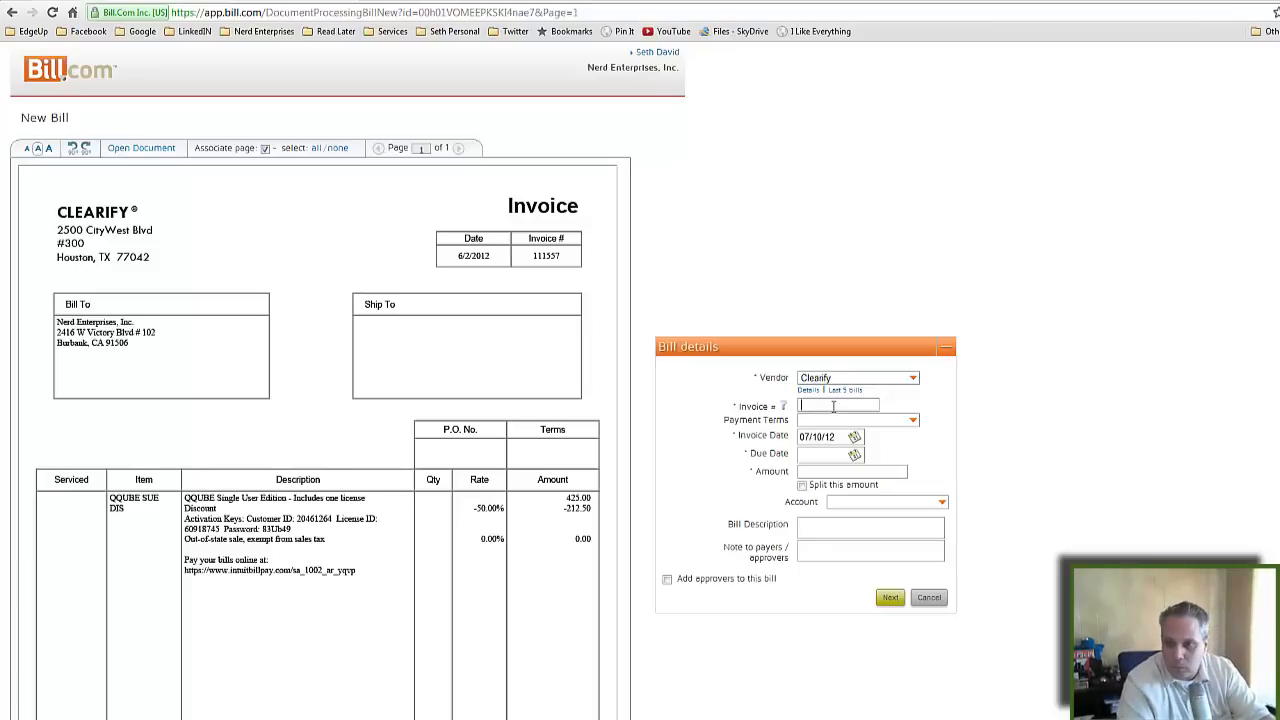
Enter invoice number 111557 and date 07/10/12
type("111557")
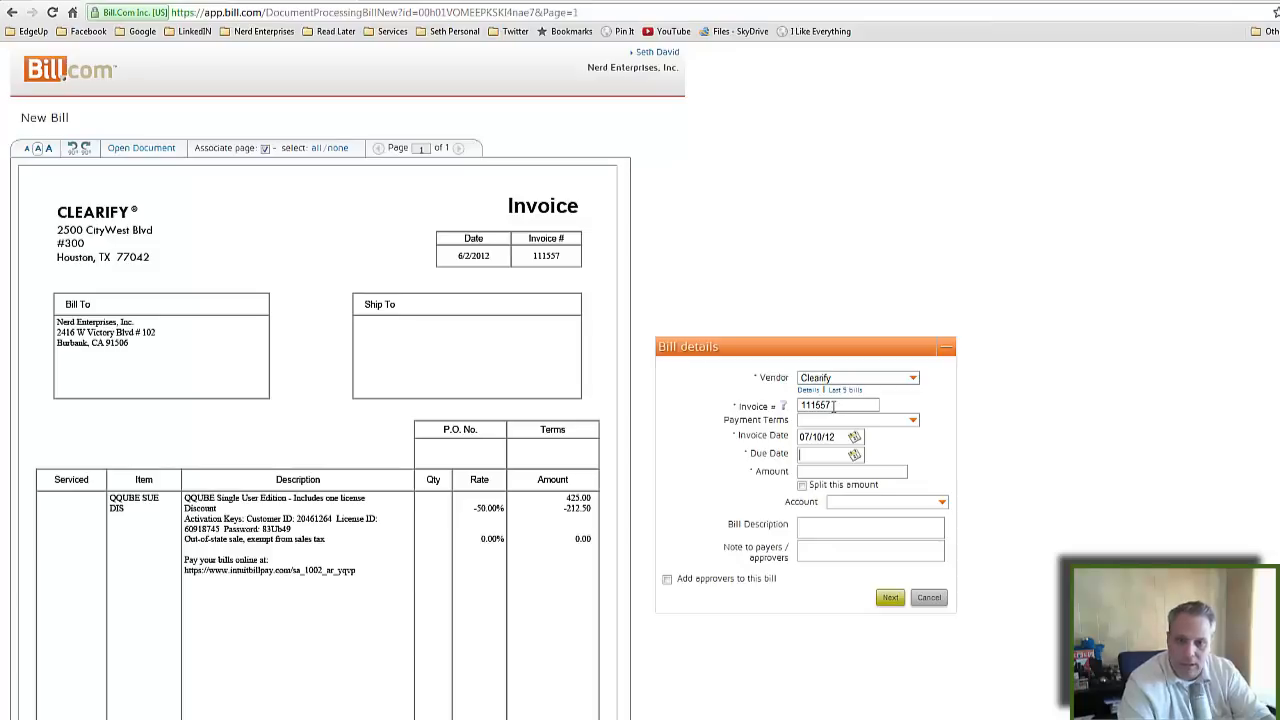
scroll("down", 3)
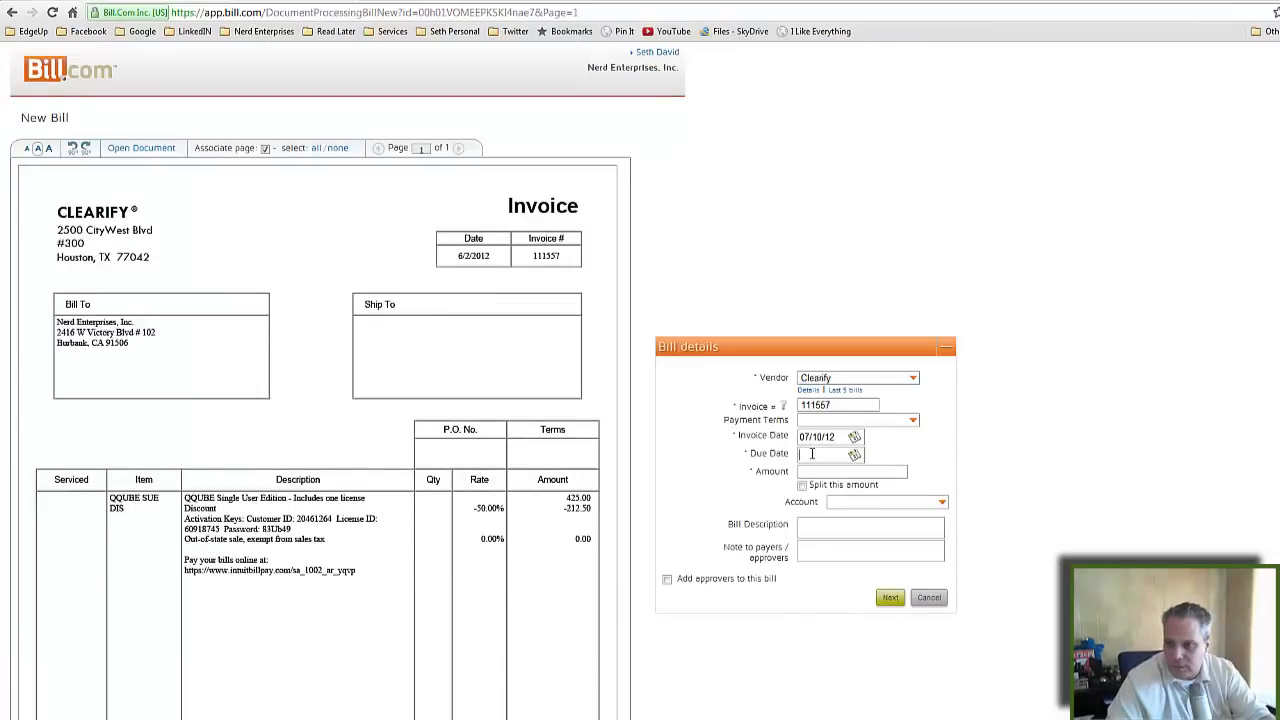
type("07/10/12")
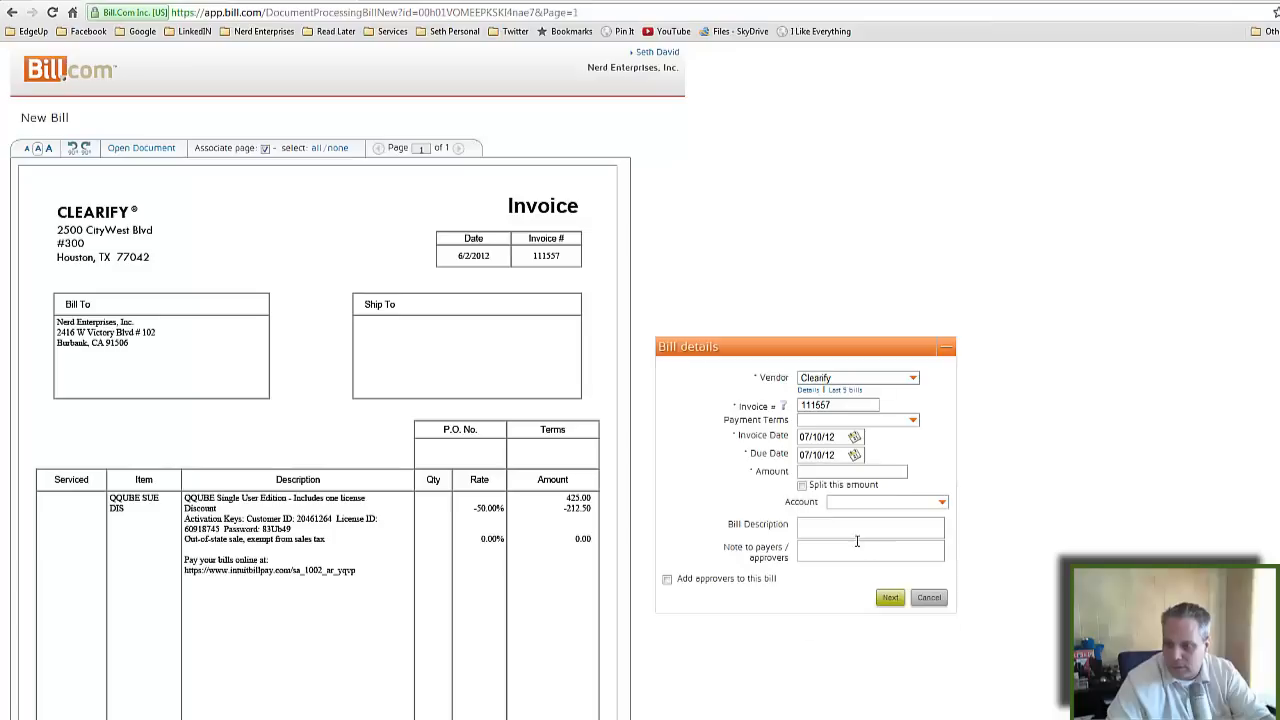
mouse_move(579, 559)
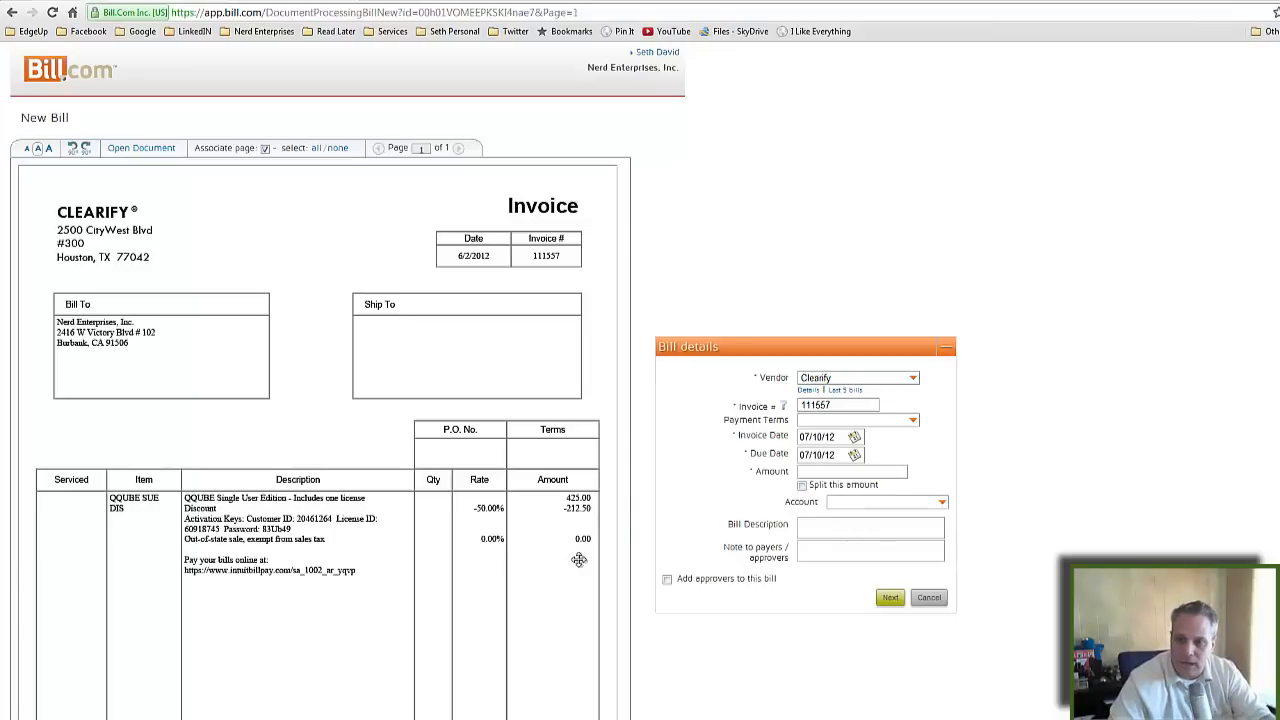
scroll("down", 3)
type("212.5")
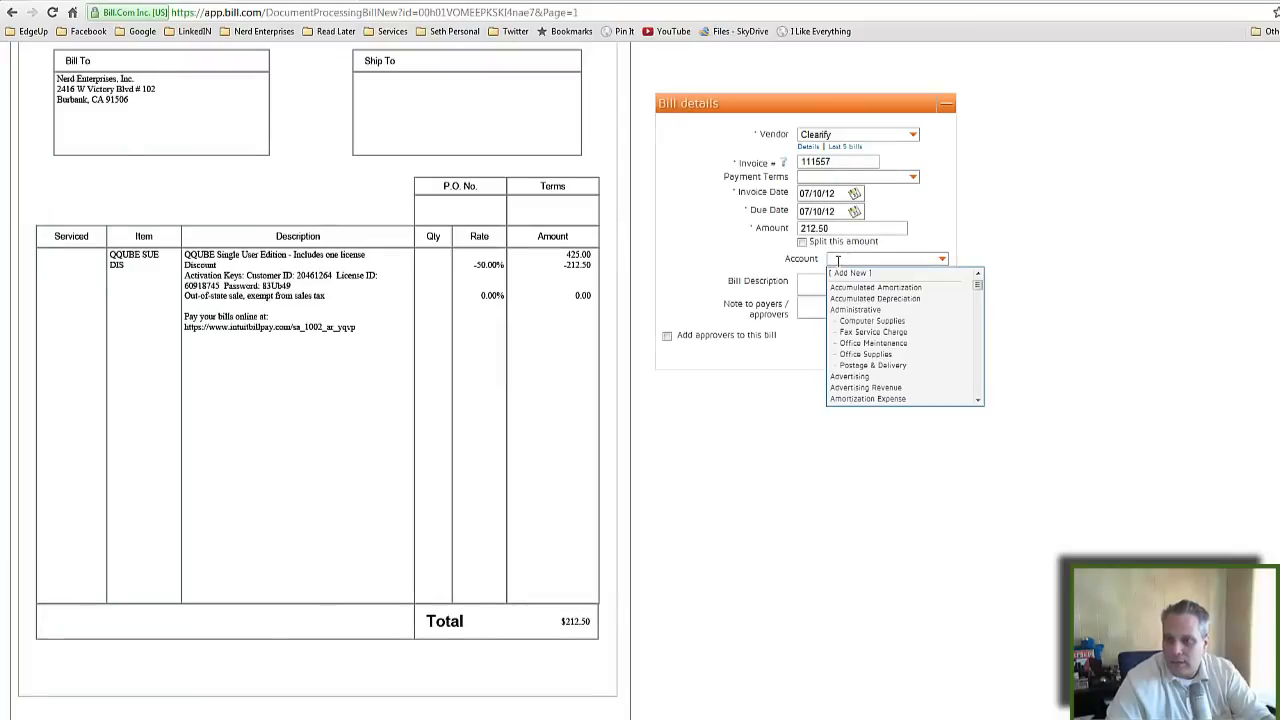
Search 'soft' and charge the Clearify bill to the Software account
type("soft")
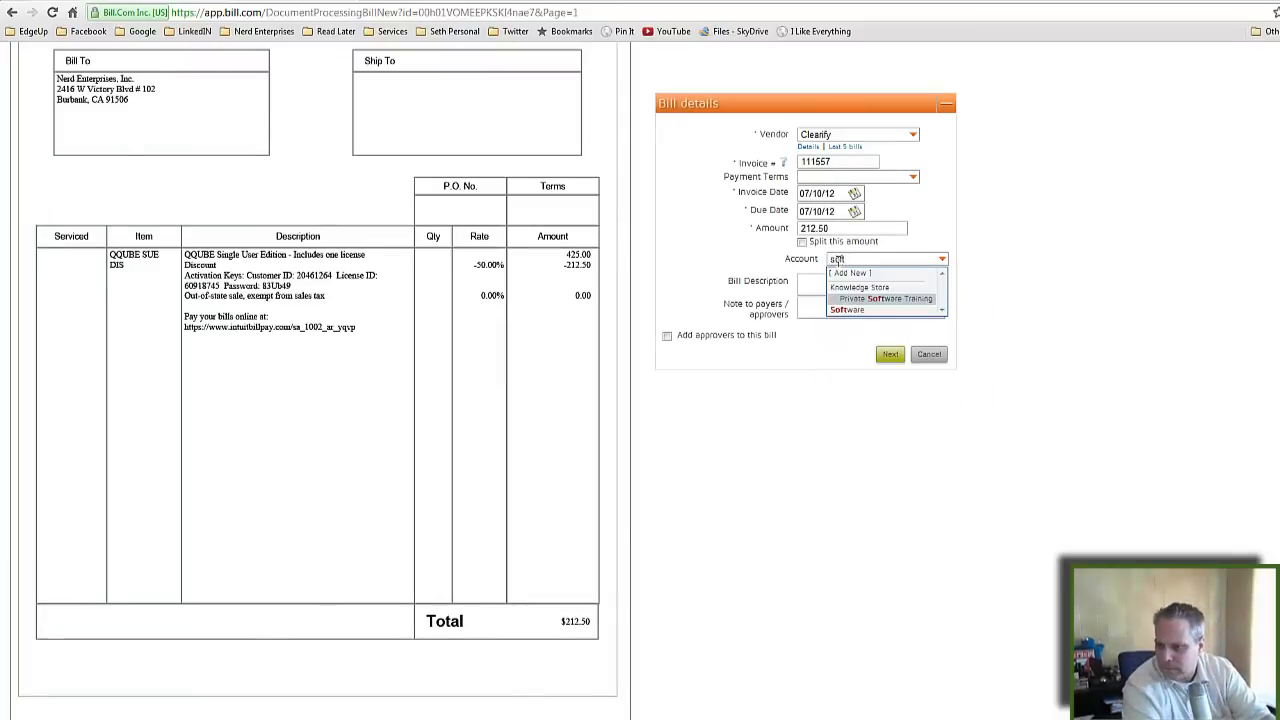
left_click(846, 309)
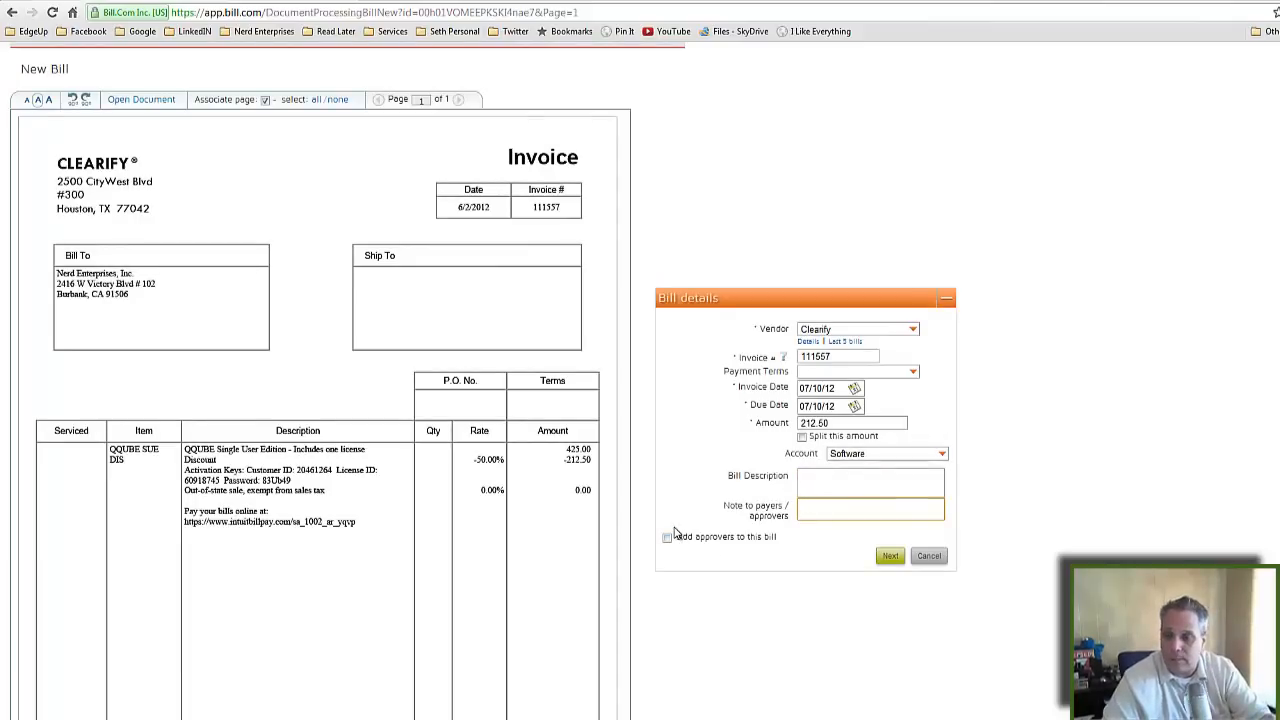
left_click(869, 508)
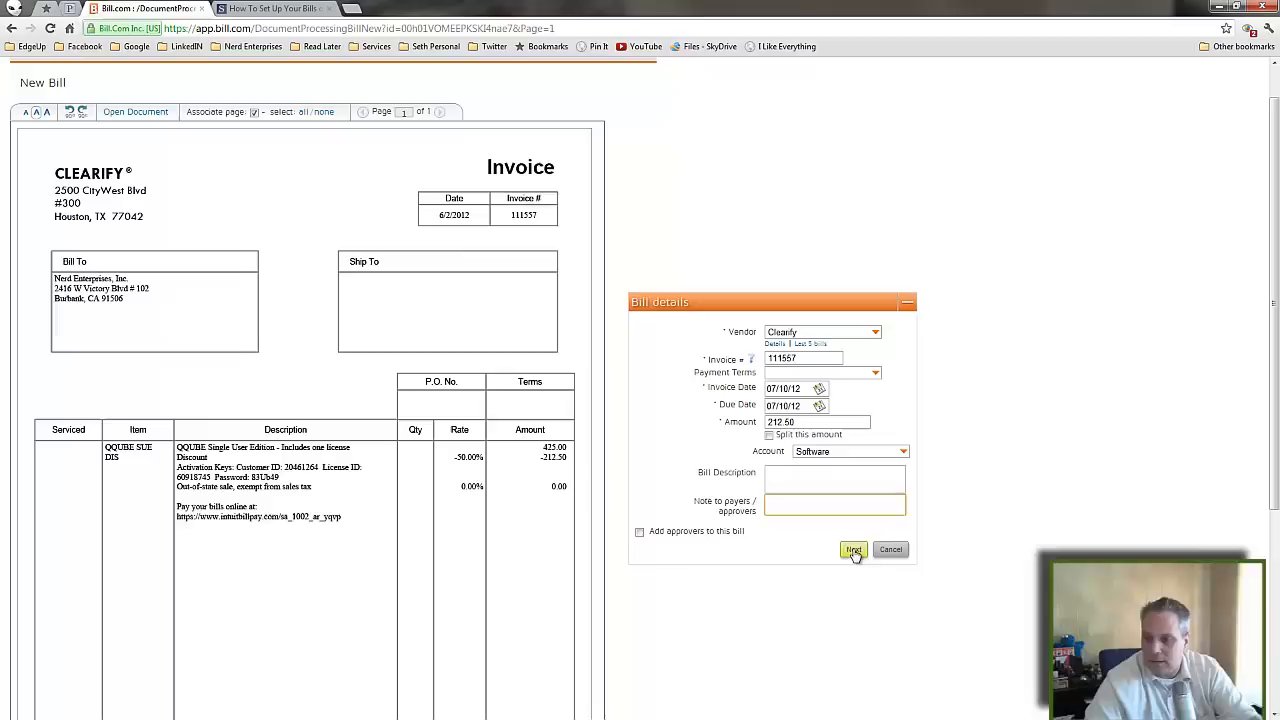
Submit the Clearify bill, then check Inbox > Received for remaining files
left_click(853, 550)
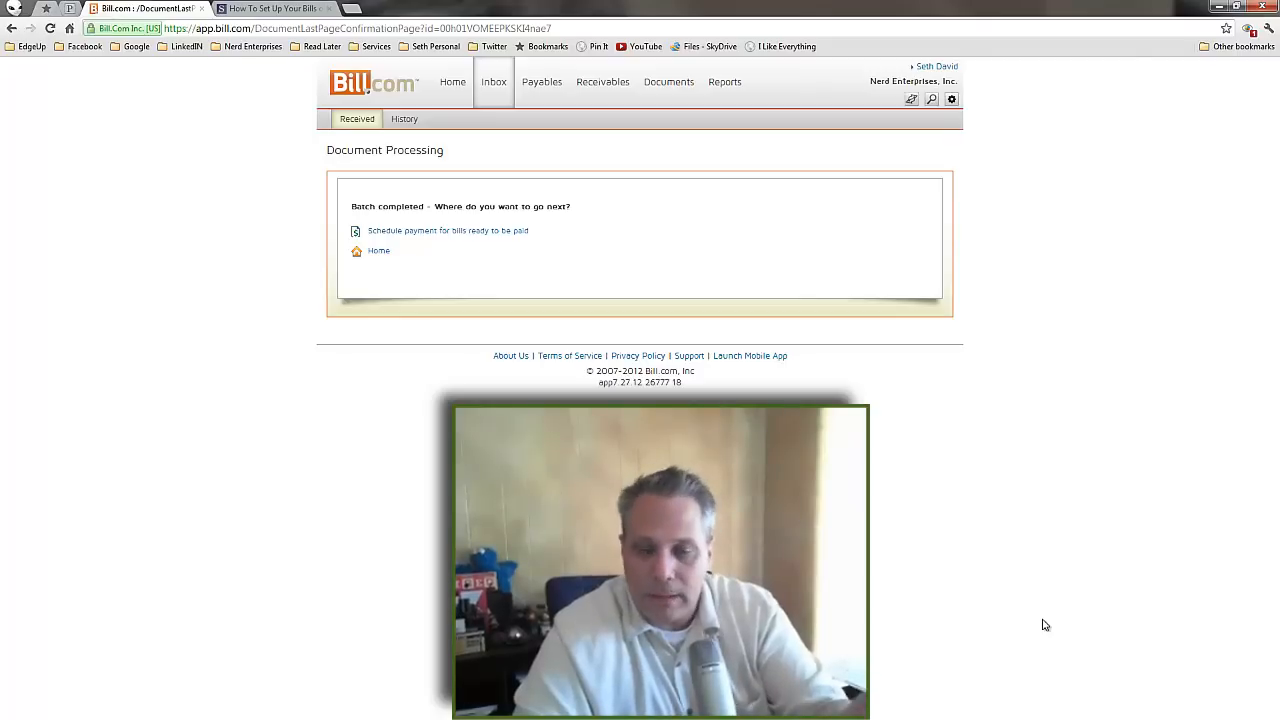
left_click(493, 82)
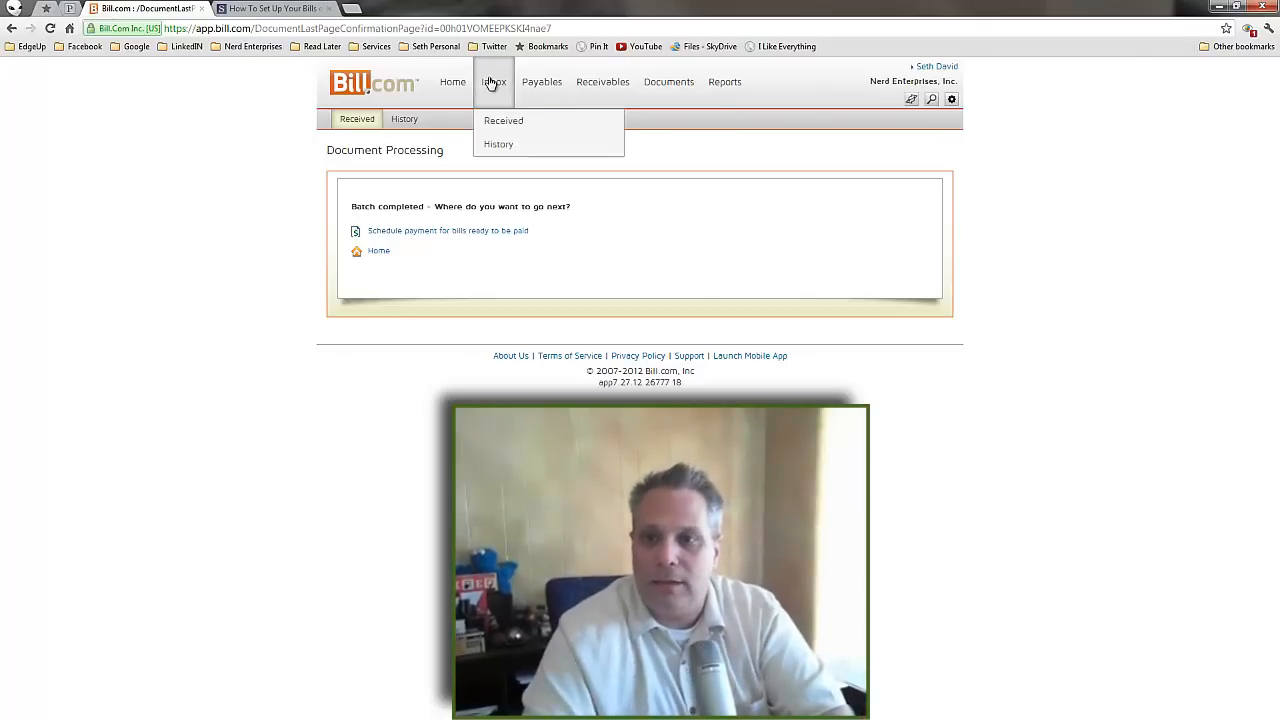
left_click(503, 120)
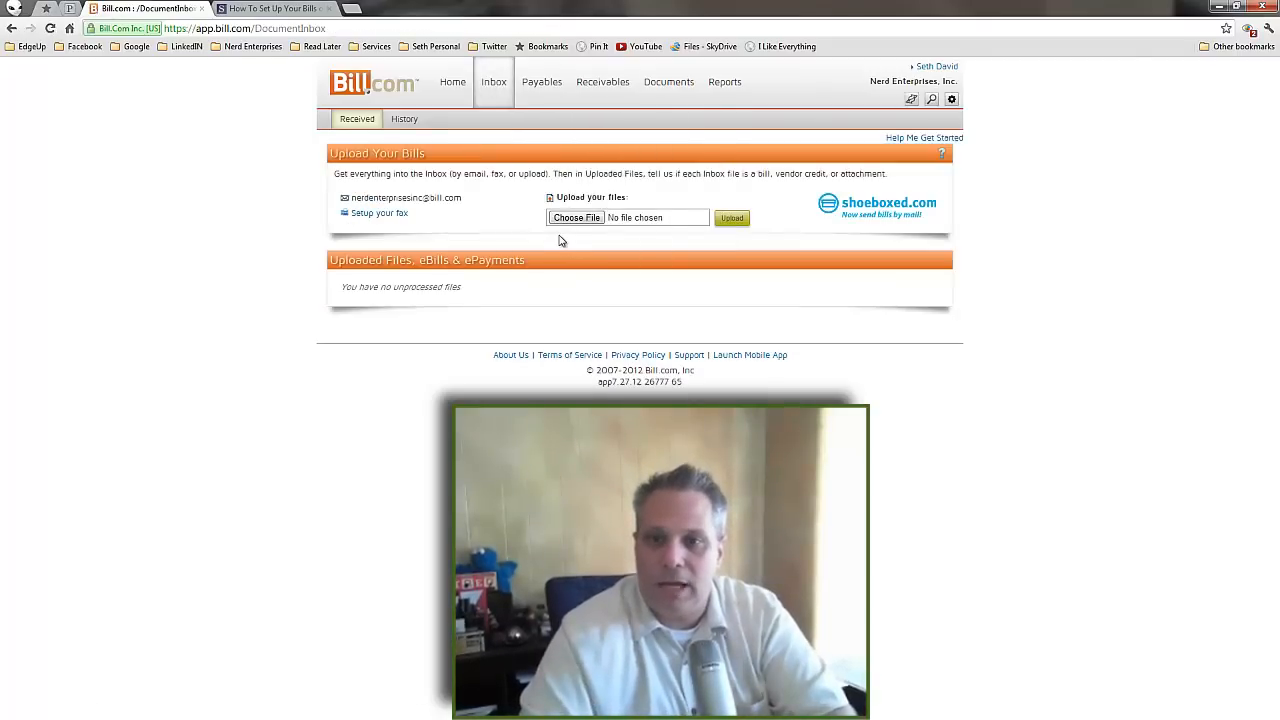